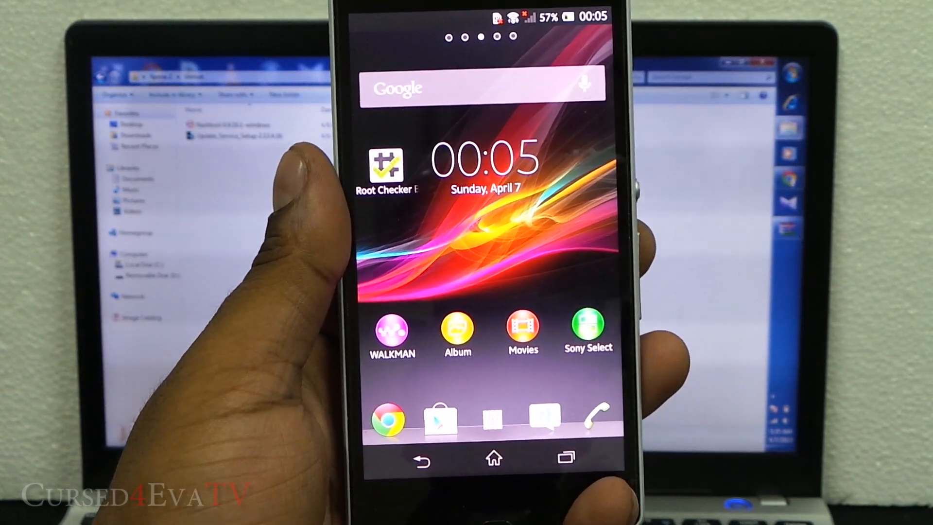
# - Run Root Checker Basic on the Xperia Z to verify root access
pyautogui.click(388, 167)
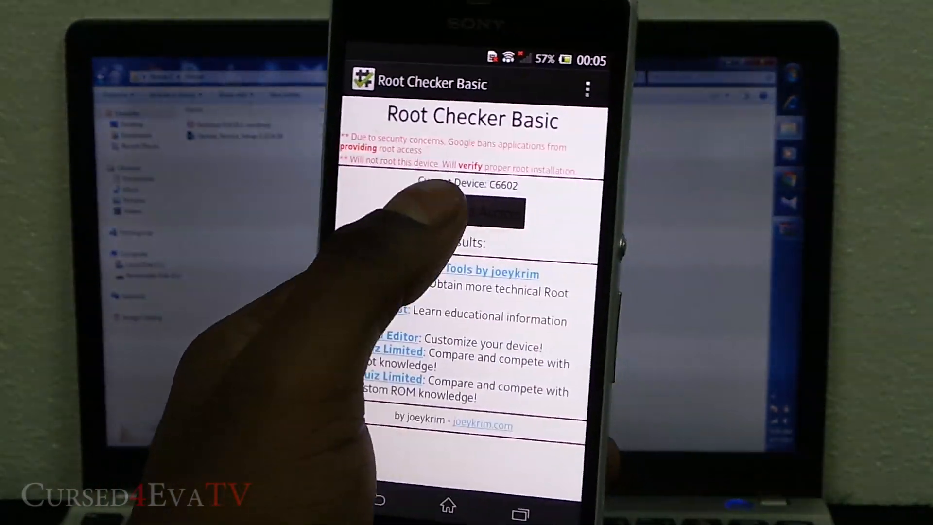
pyautogui.click(472, 214)
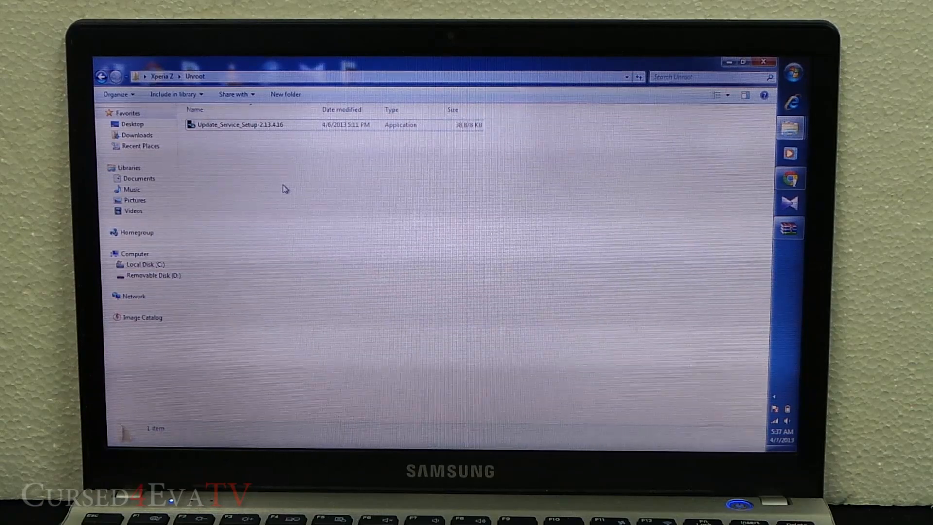
# - Leave the Unroot folder and start Sony Update Service from its desktop shortcut
pyautogui.click(239, 124)
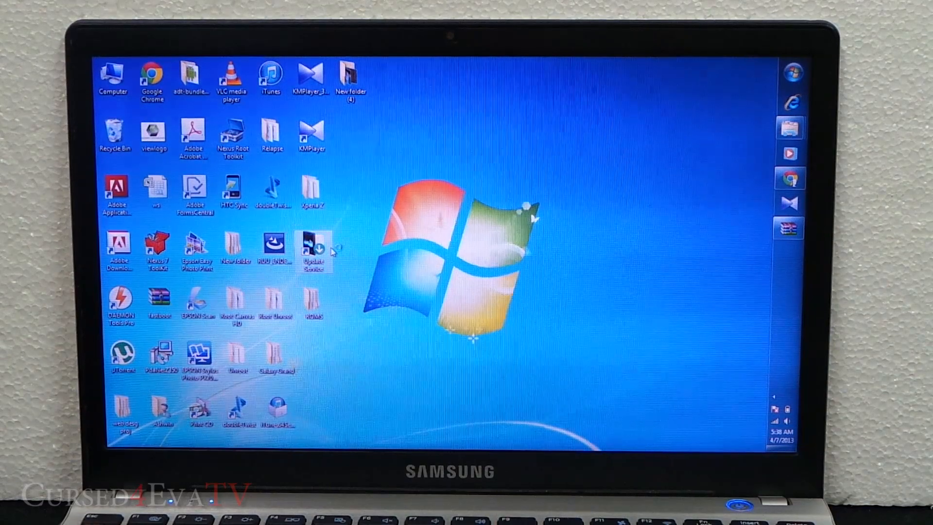
pyautogui.doubleClick(312, 248)
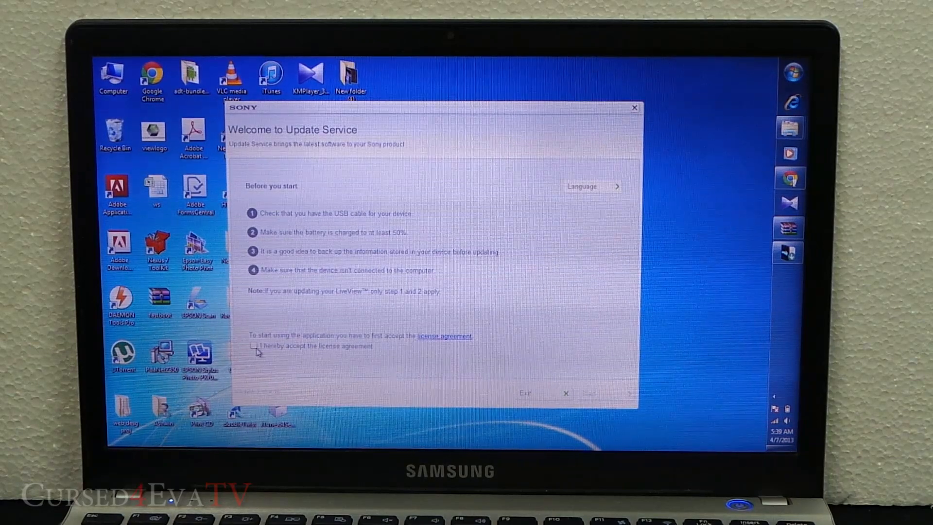
# - Accept the license agreement, start, and pick Xperia Z from the product grid
pyautogui.click(254, 346)
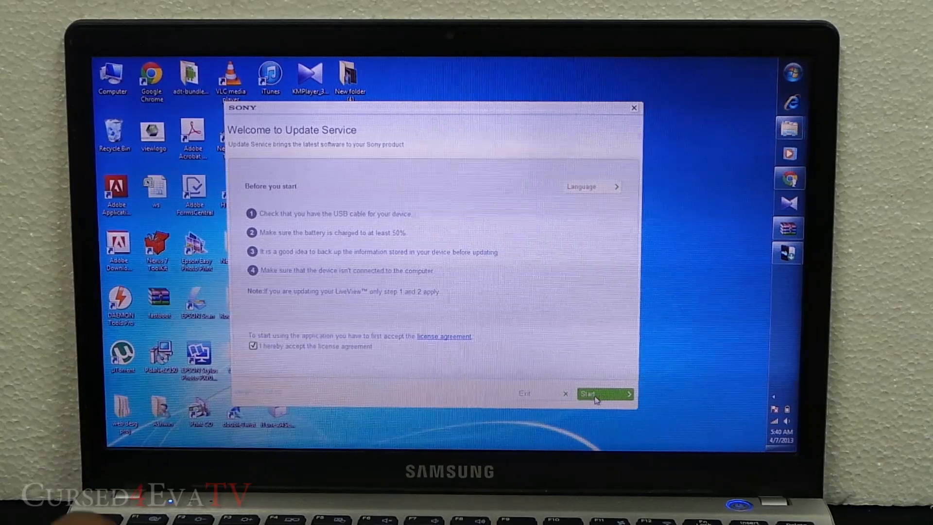
pyautogui.click(603, 393)
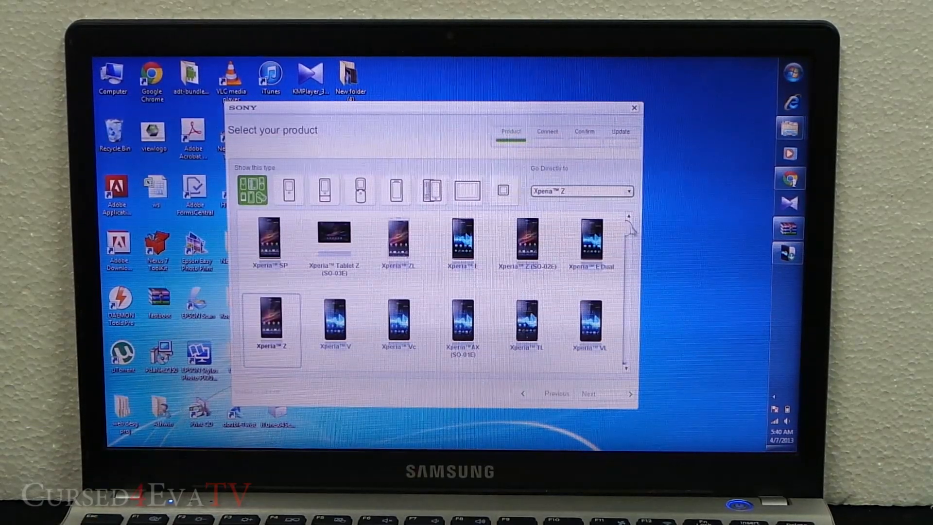
pyautogui.scroll(-3)
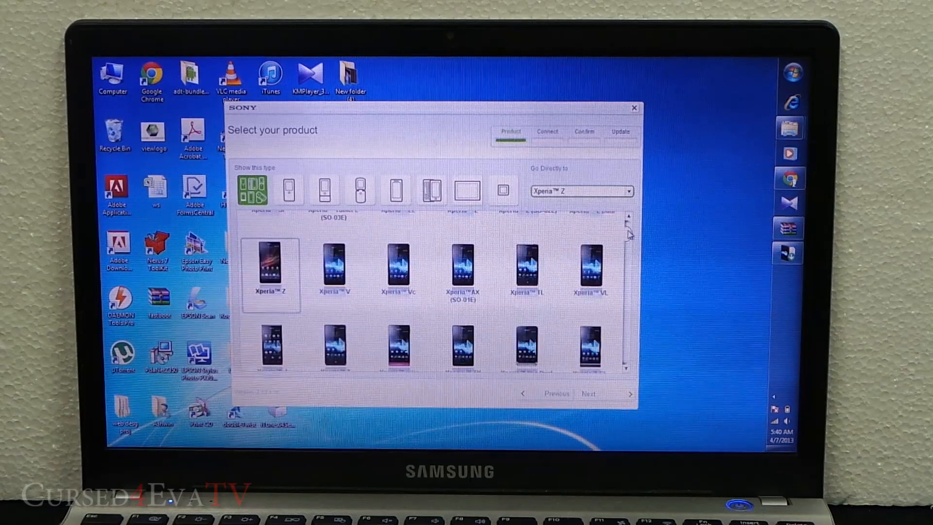
pyautogui.scroll(-3)
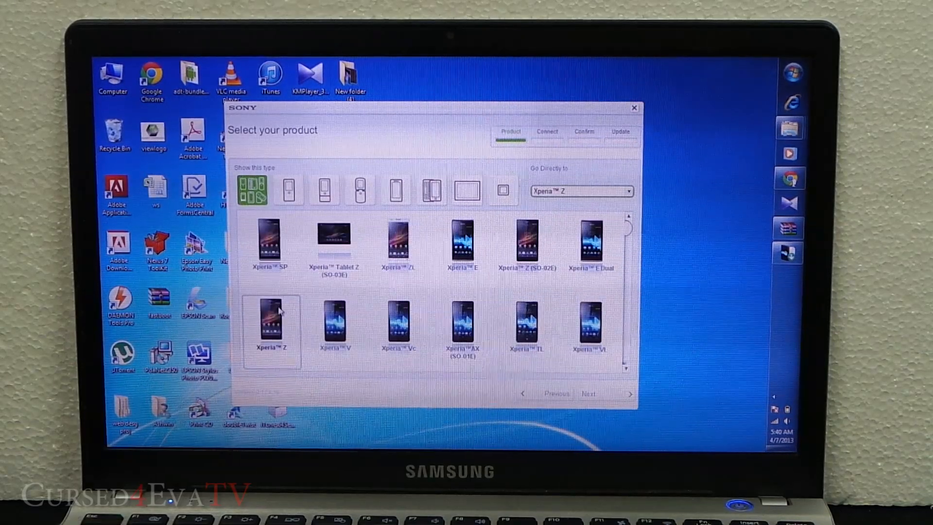
pyautogui.click(271, 325)
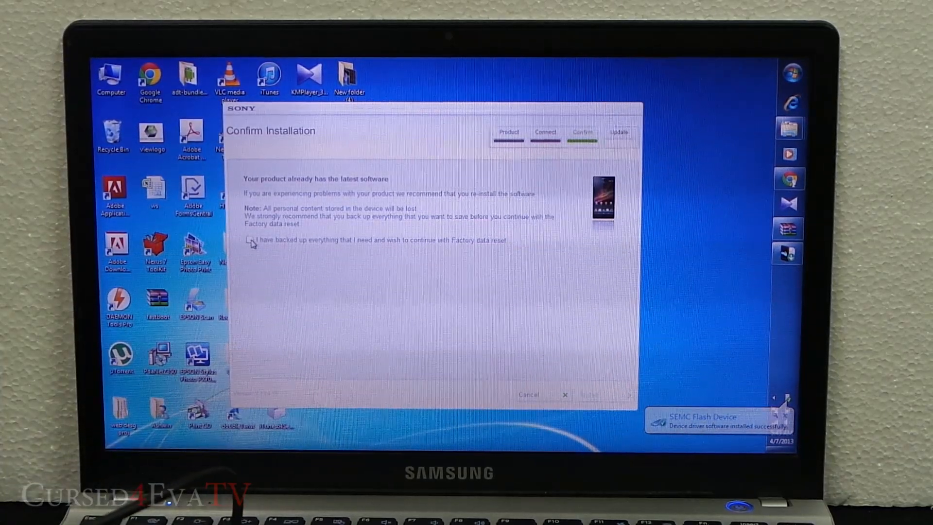
# - Confirm the backup, choose Install, and agree to erase all personal content
pyautogui.click(248, 240)
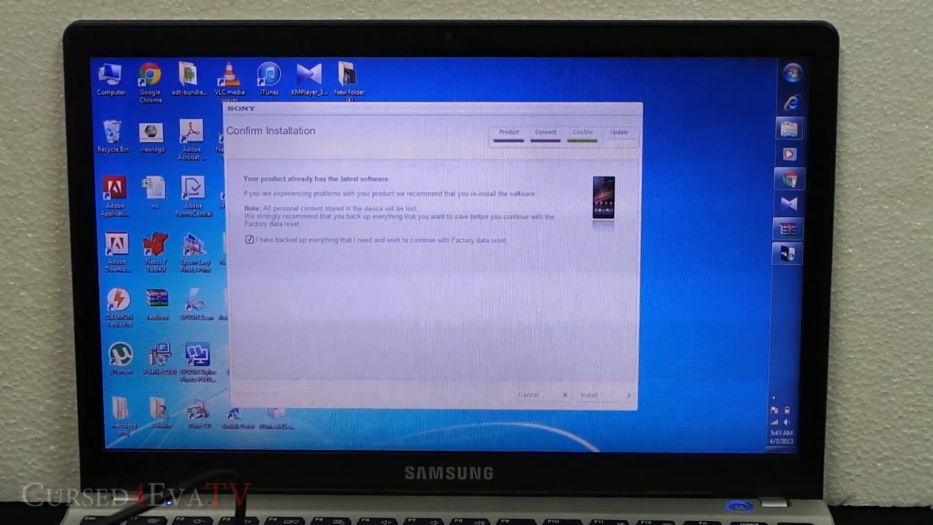
pyautogui.click(602, 395)
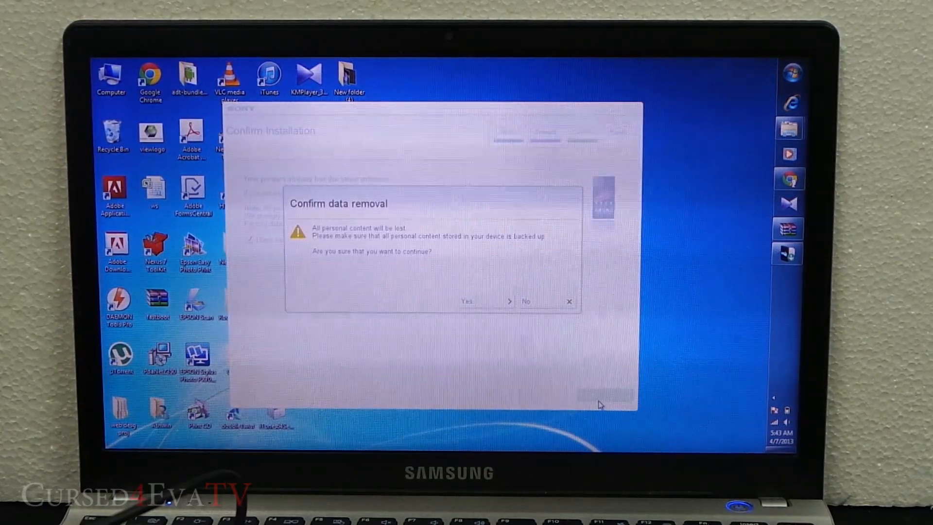
pyautogui.moveTo(510, 281)
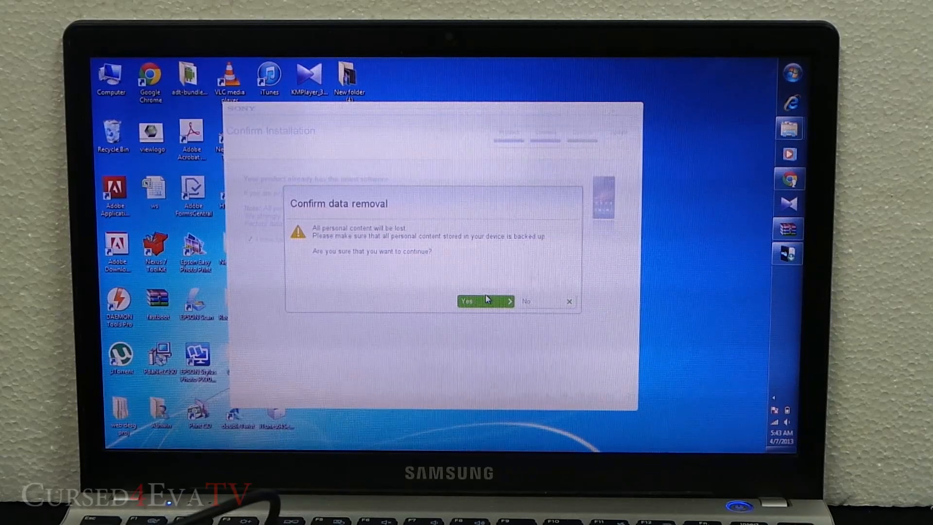
pyautogui.click(468, 301)
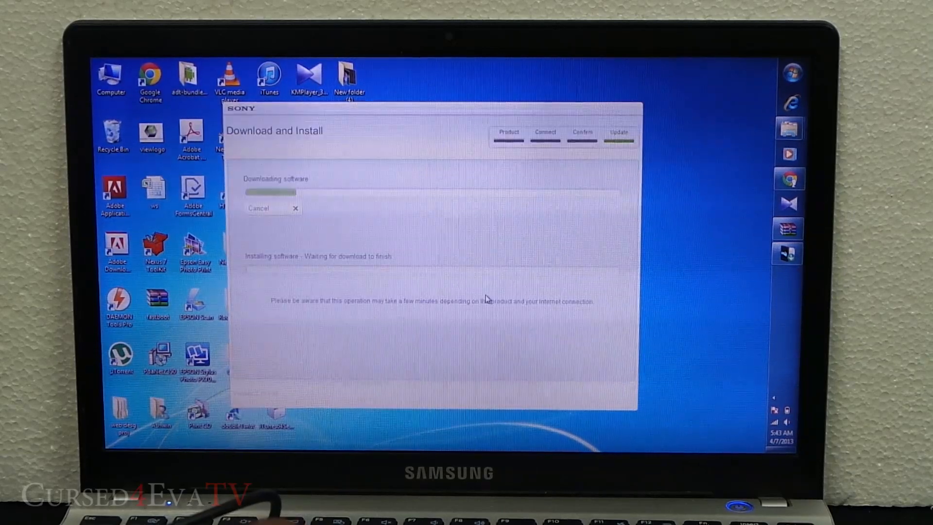